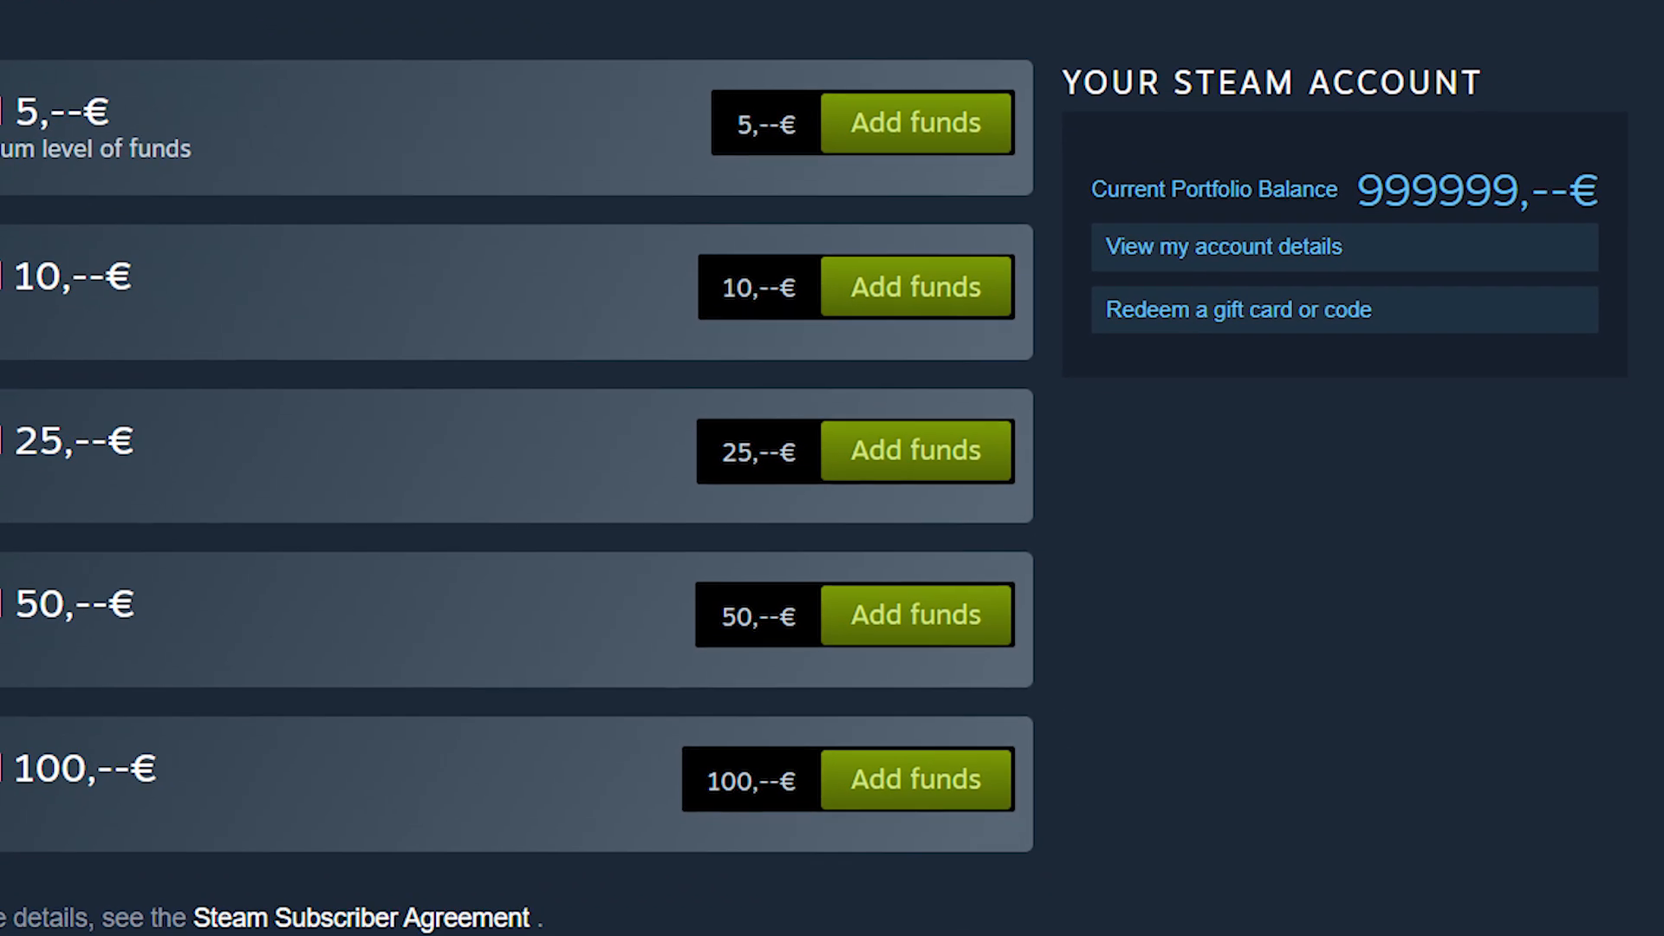
- Go to the account details page from the Your Steam Account panel
scroll(up, 3)
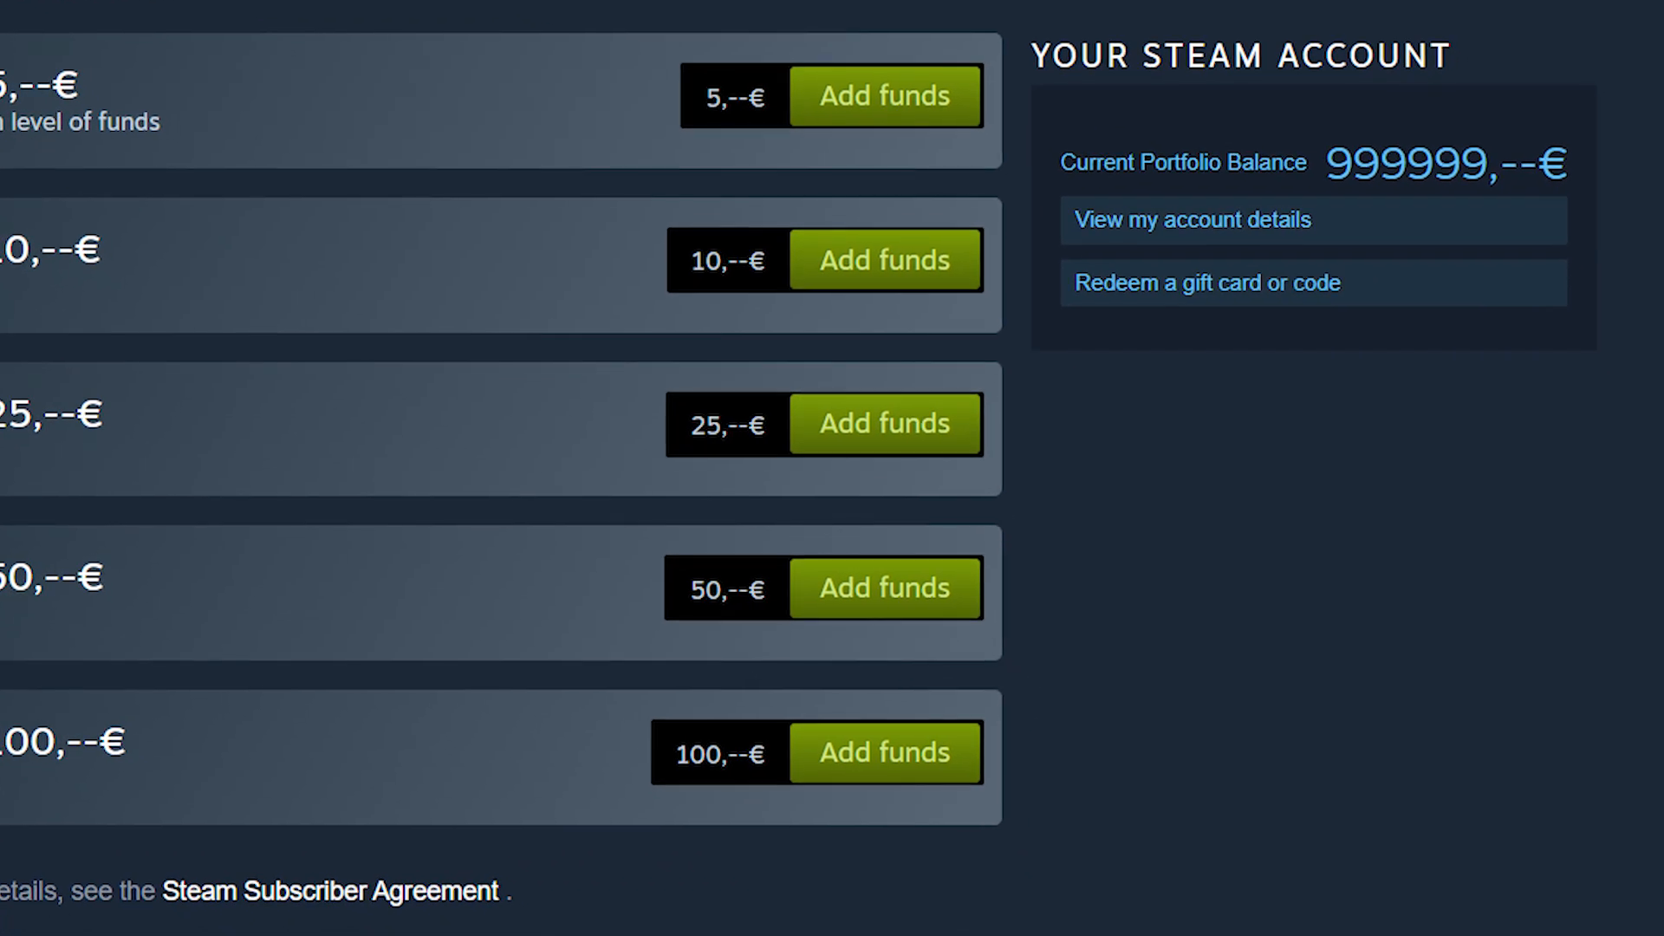
click(1193, 219)
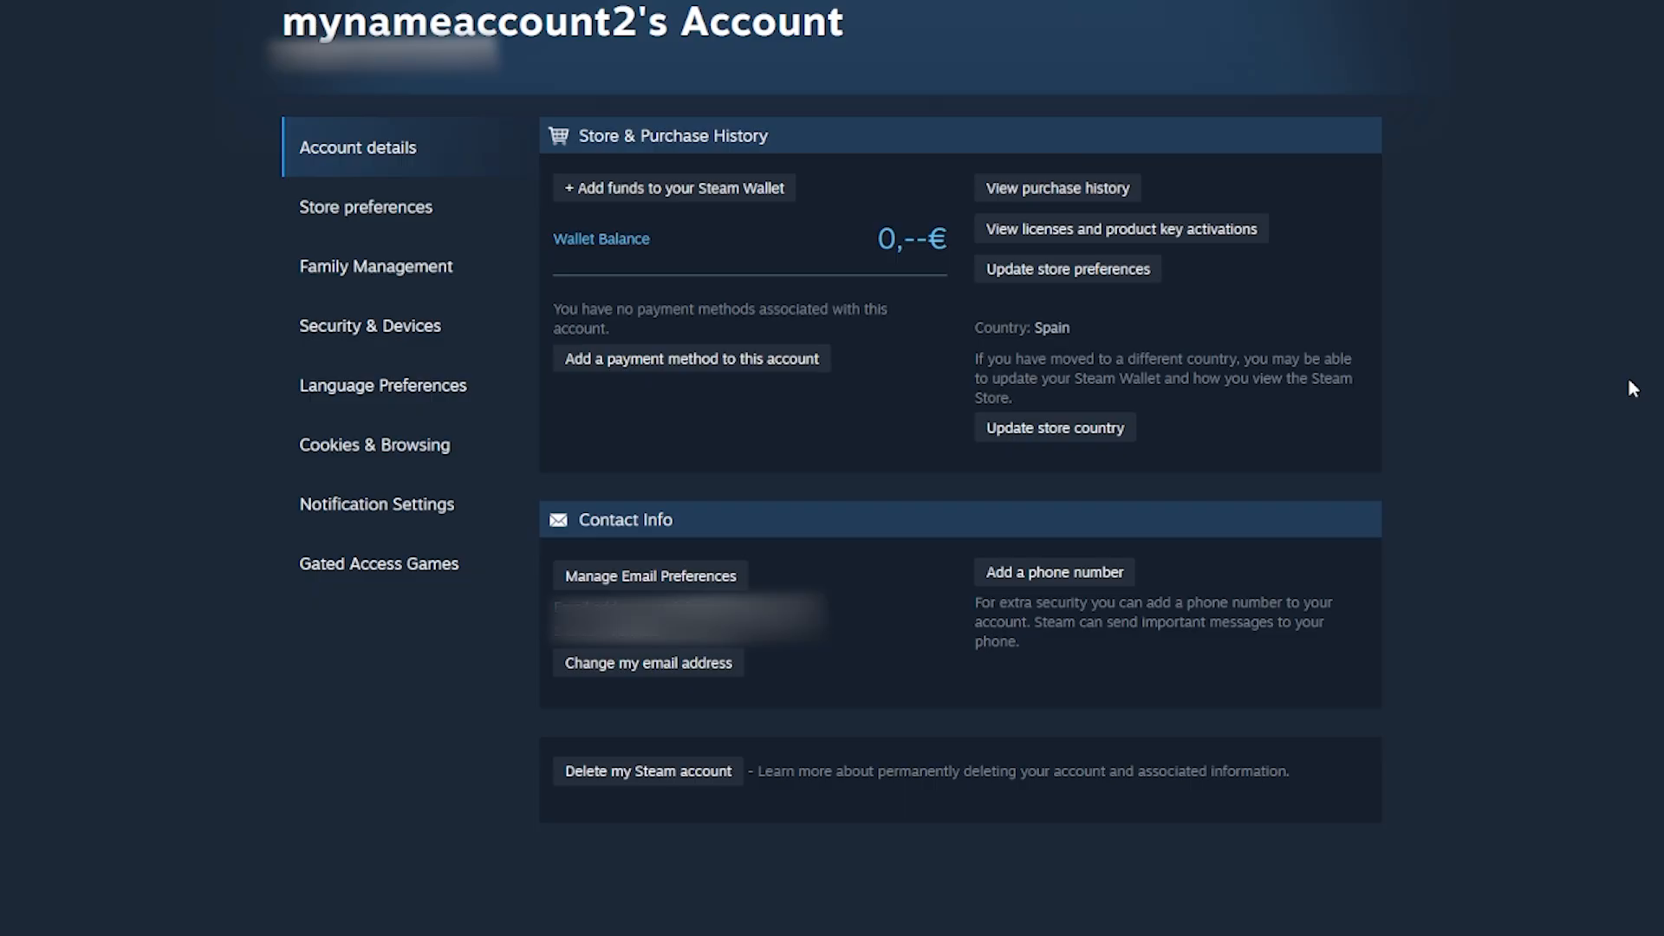
mouse_move(648, 662)
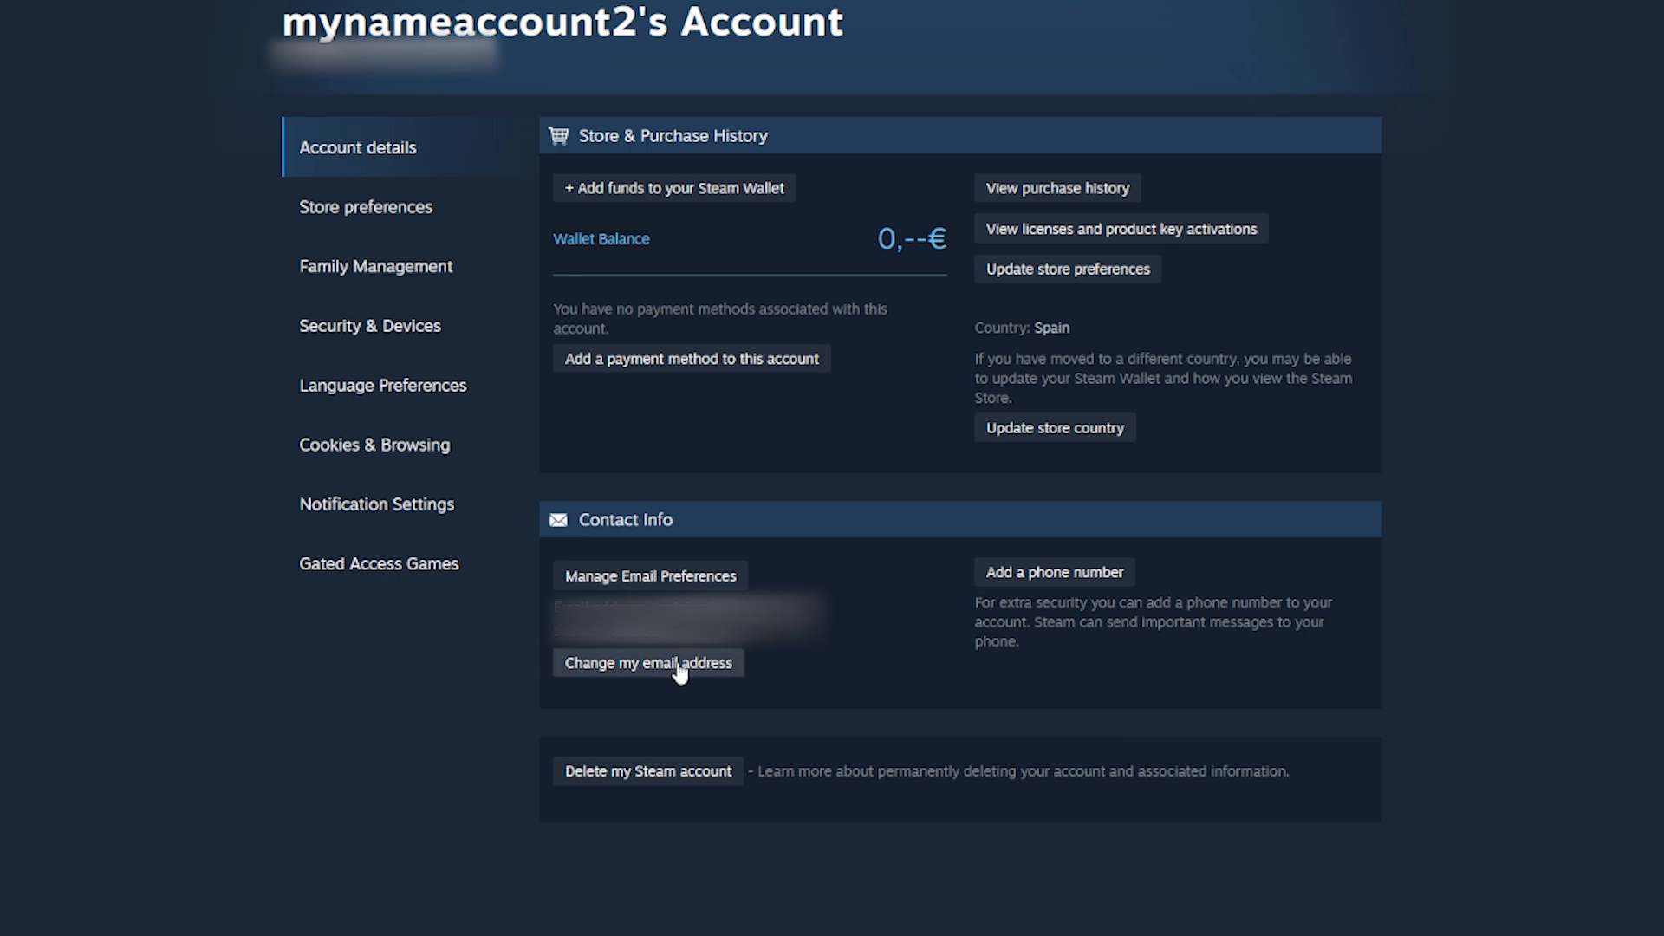
- Change the account email, entering 'unt100' in the form, and return to account details
click(648, 663)
text(brixamo)
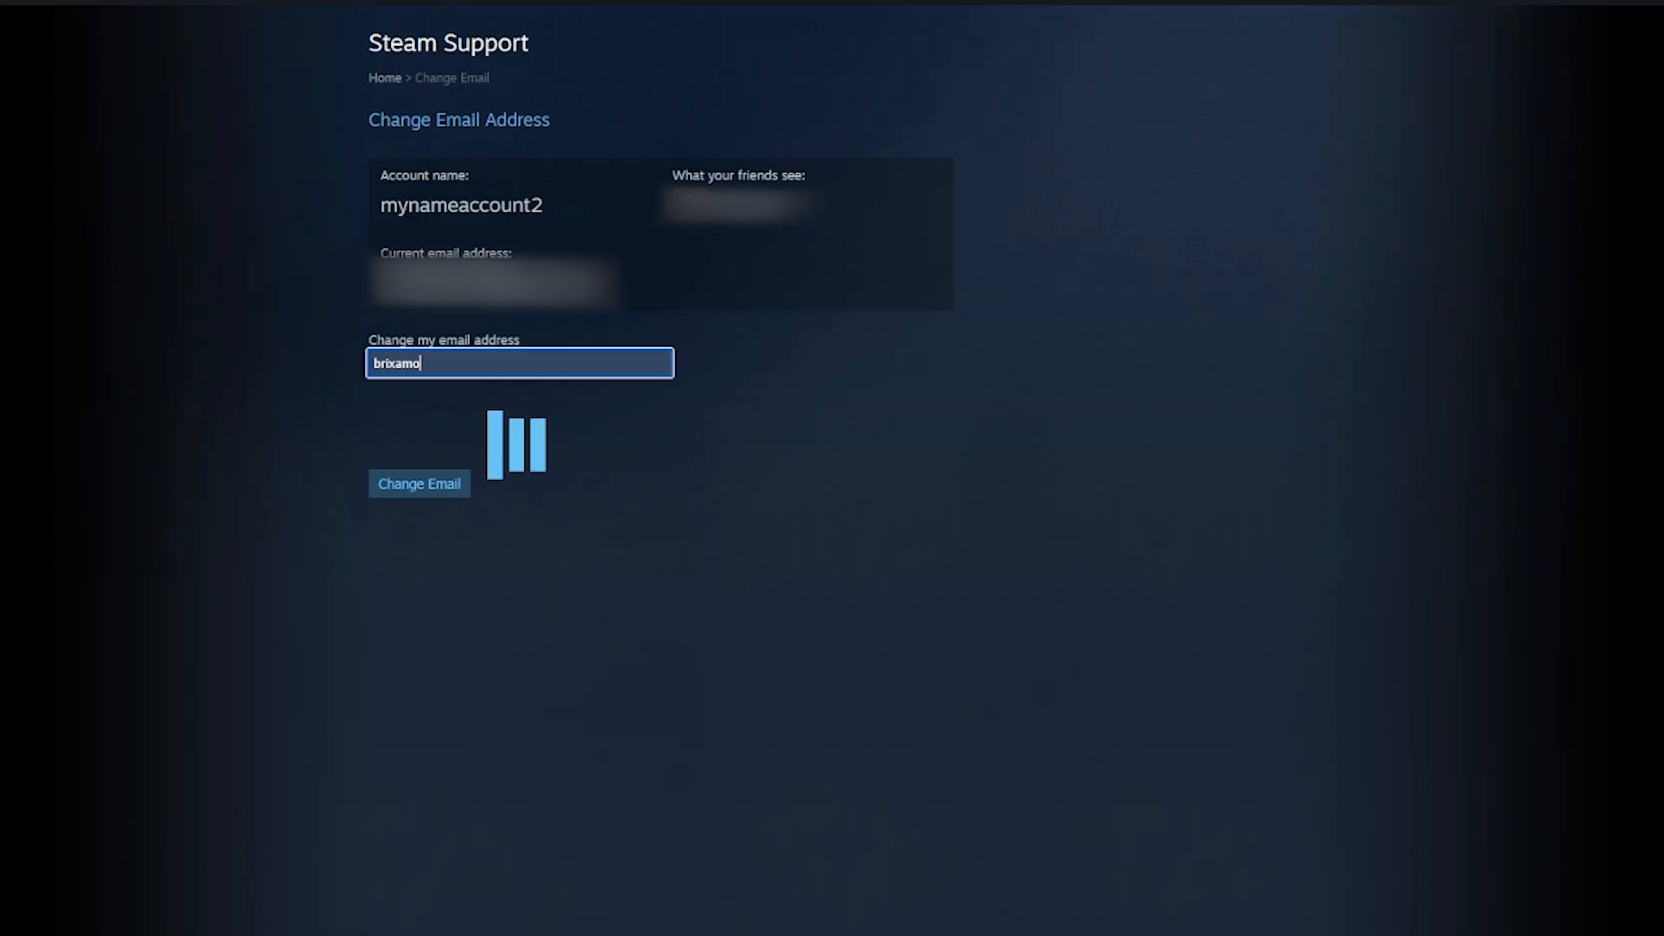
text(unt1000abc@)
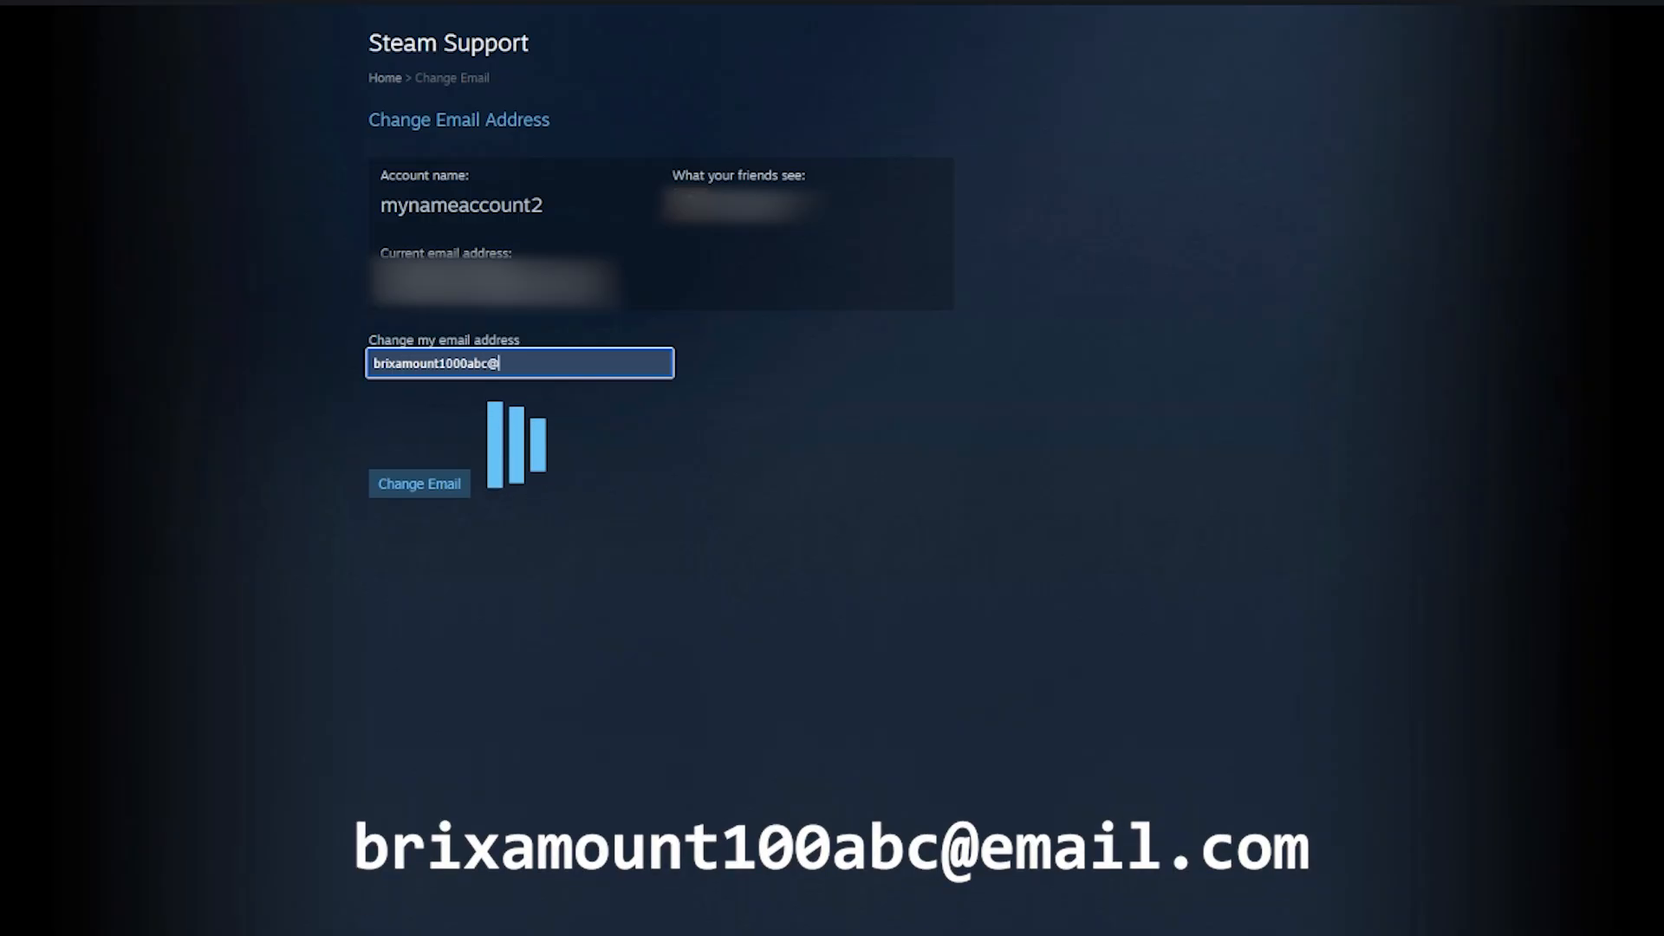
click(417, 483)
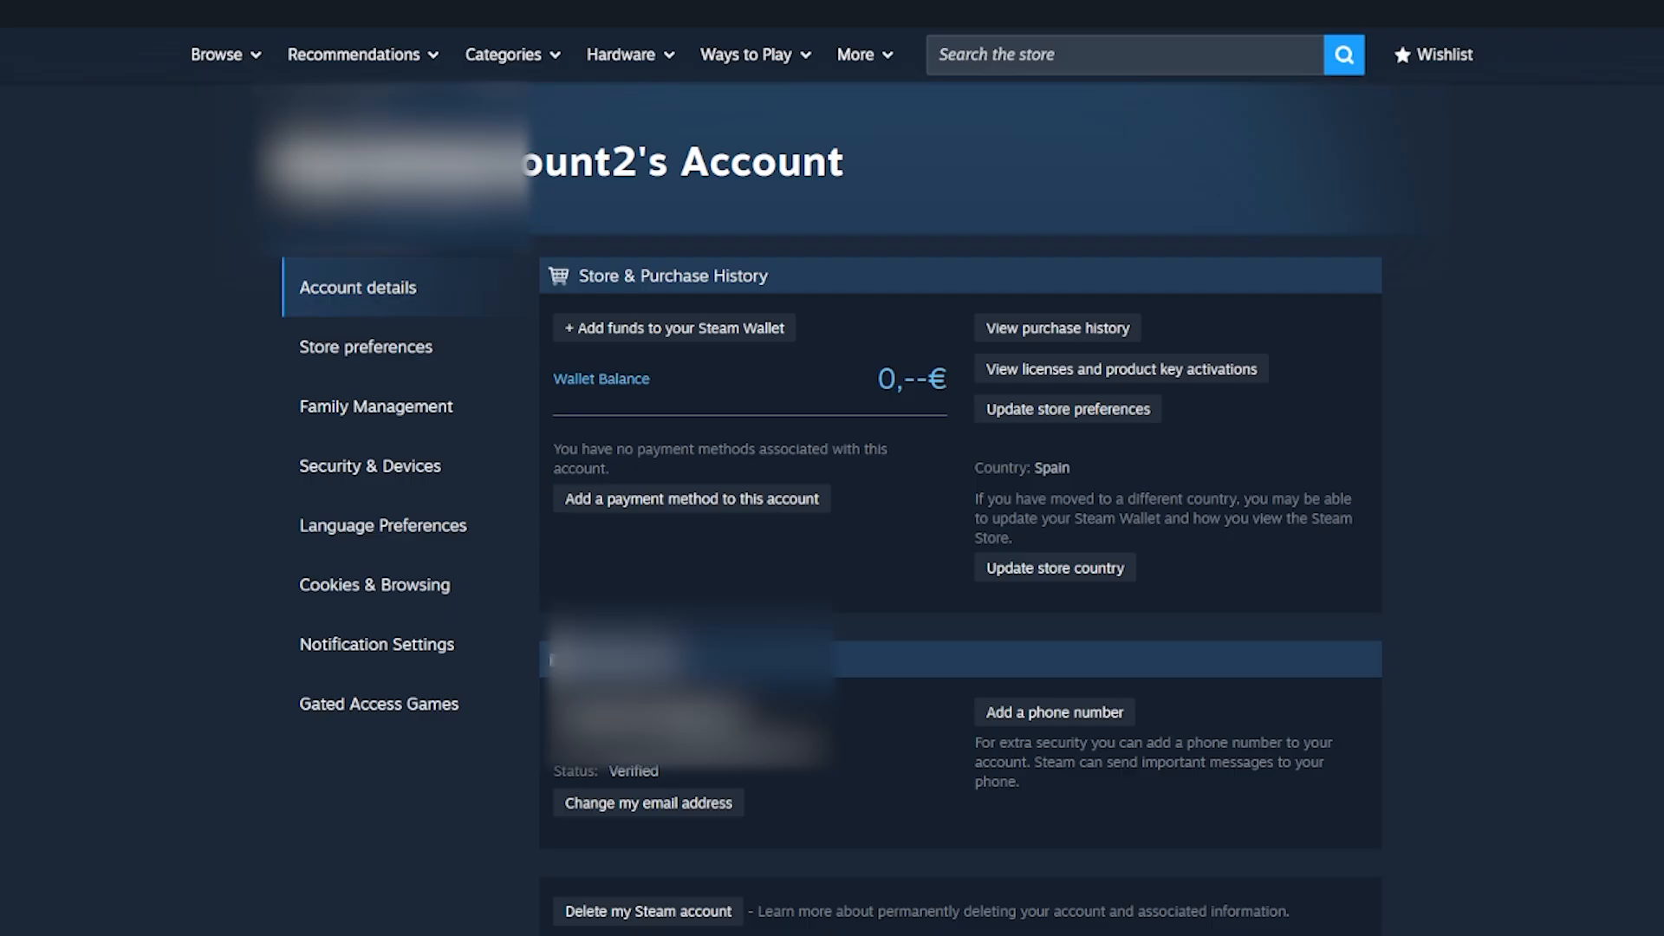
scroll(up, 3)
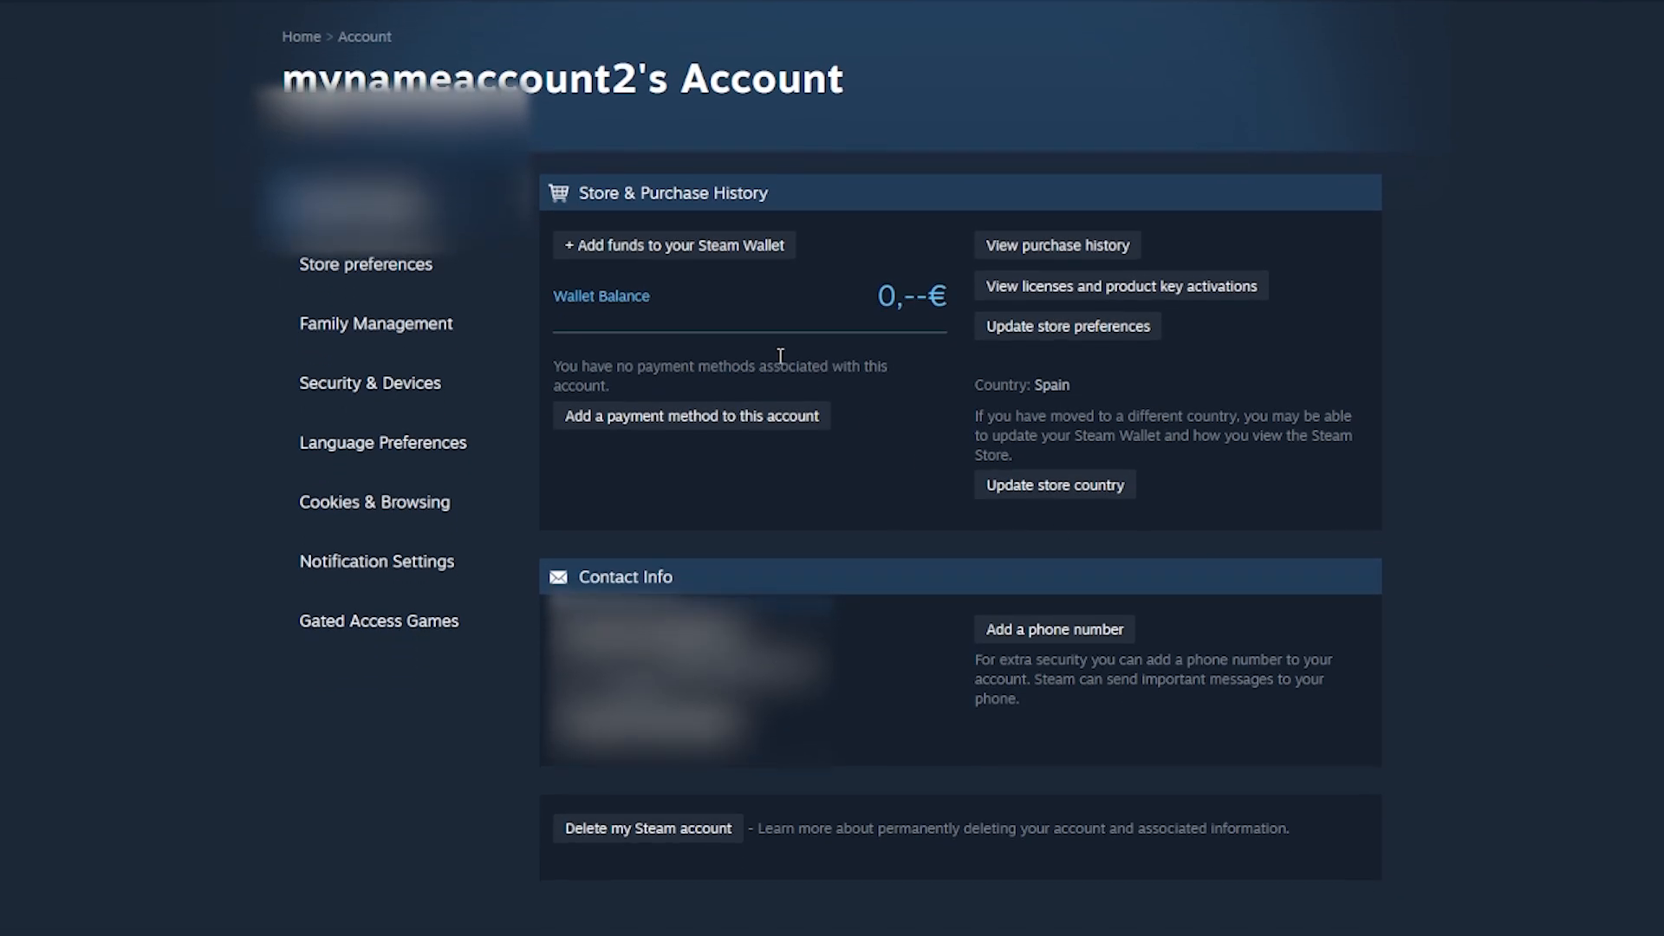
- Start a 10 € wallet top-up and show the payment method list
click(673, 244)
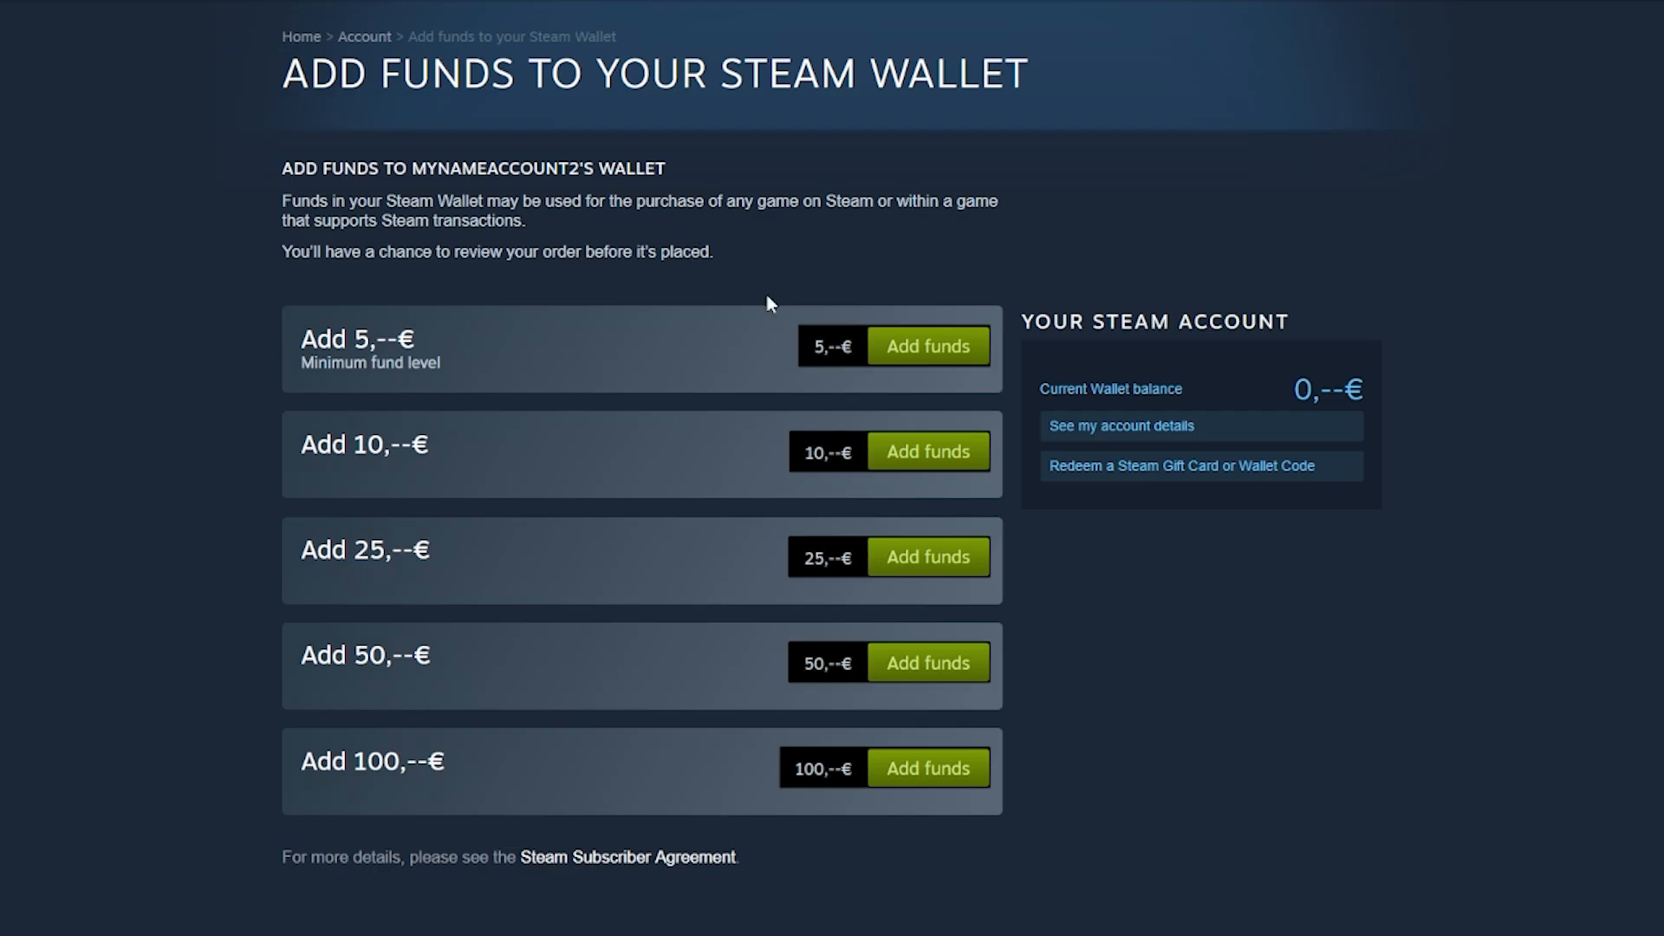
mouse_move(926, 450)
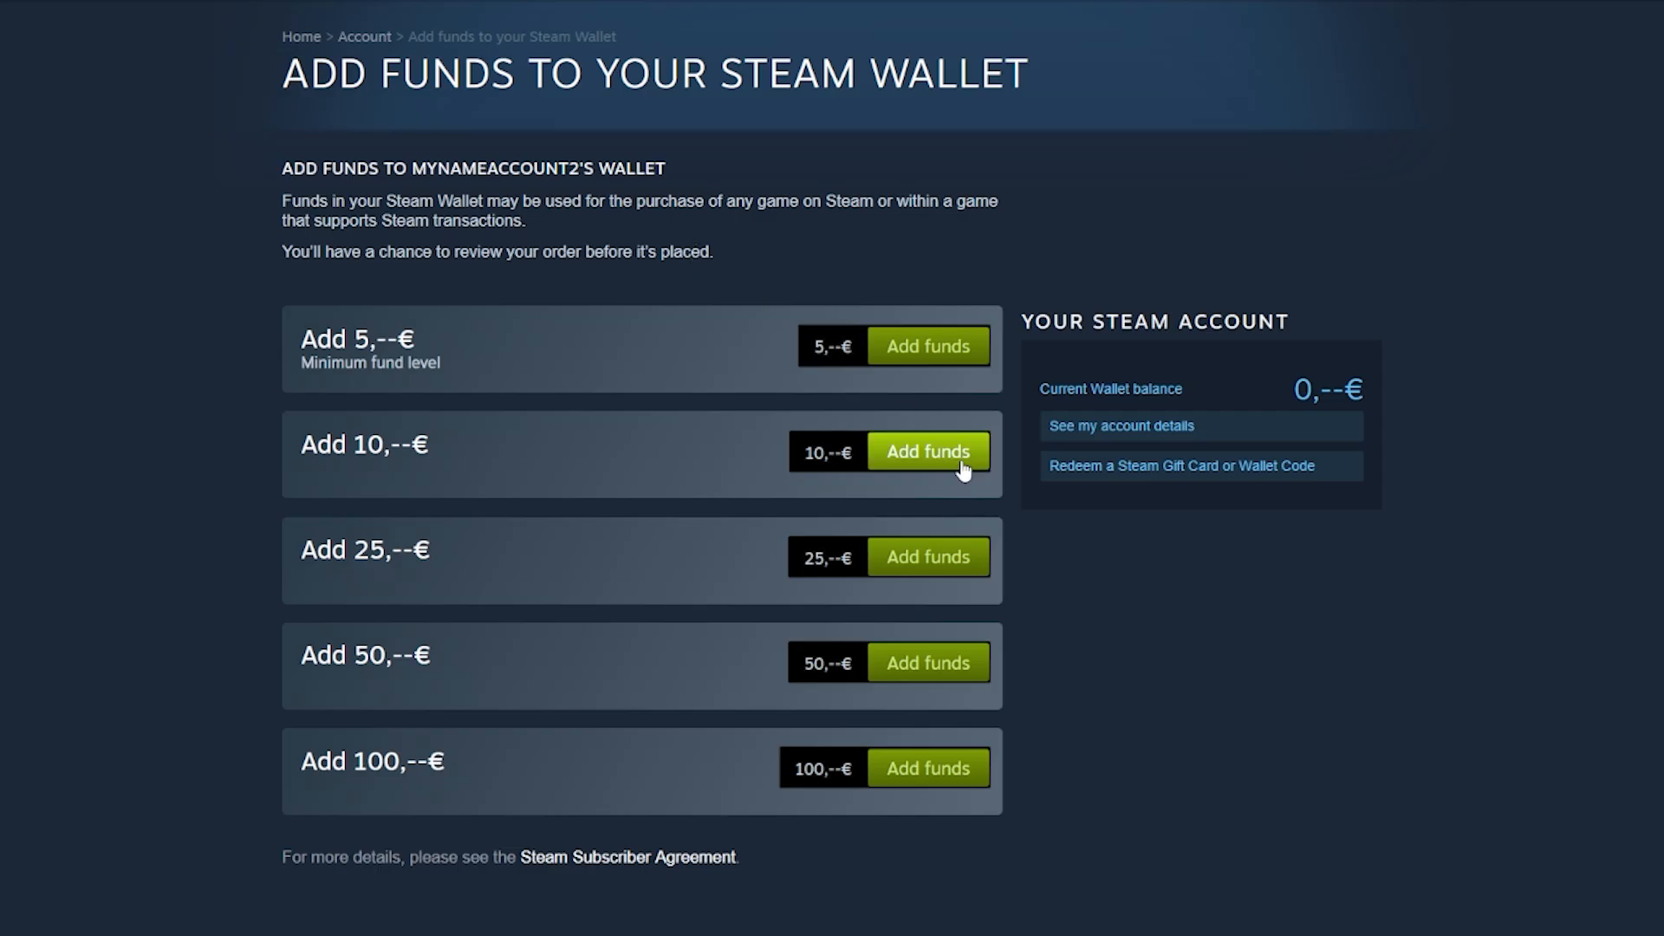
click(926, 450)
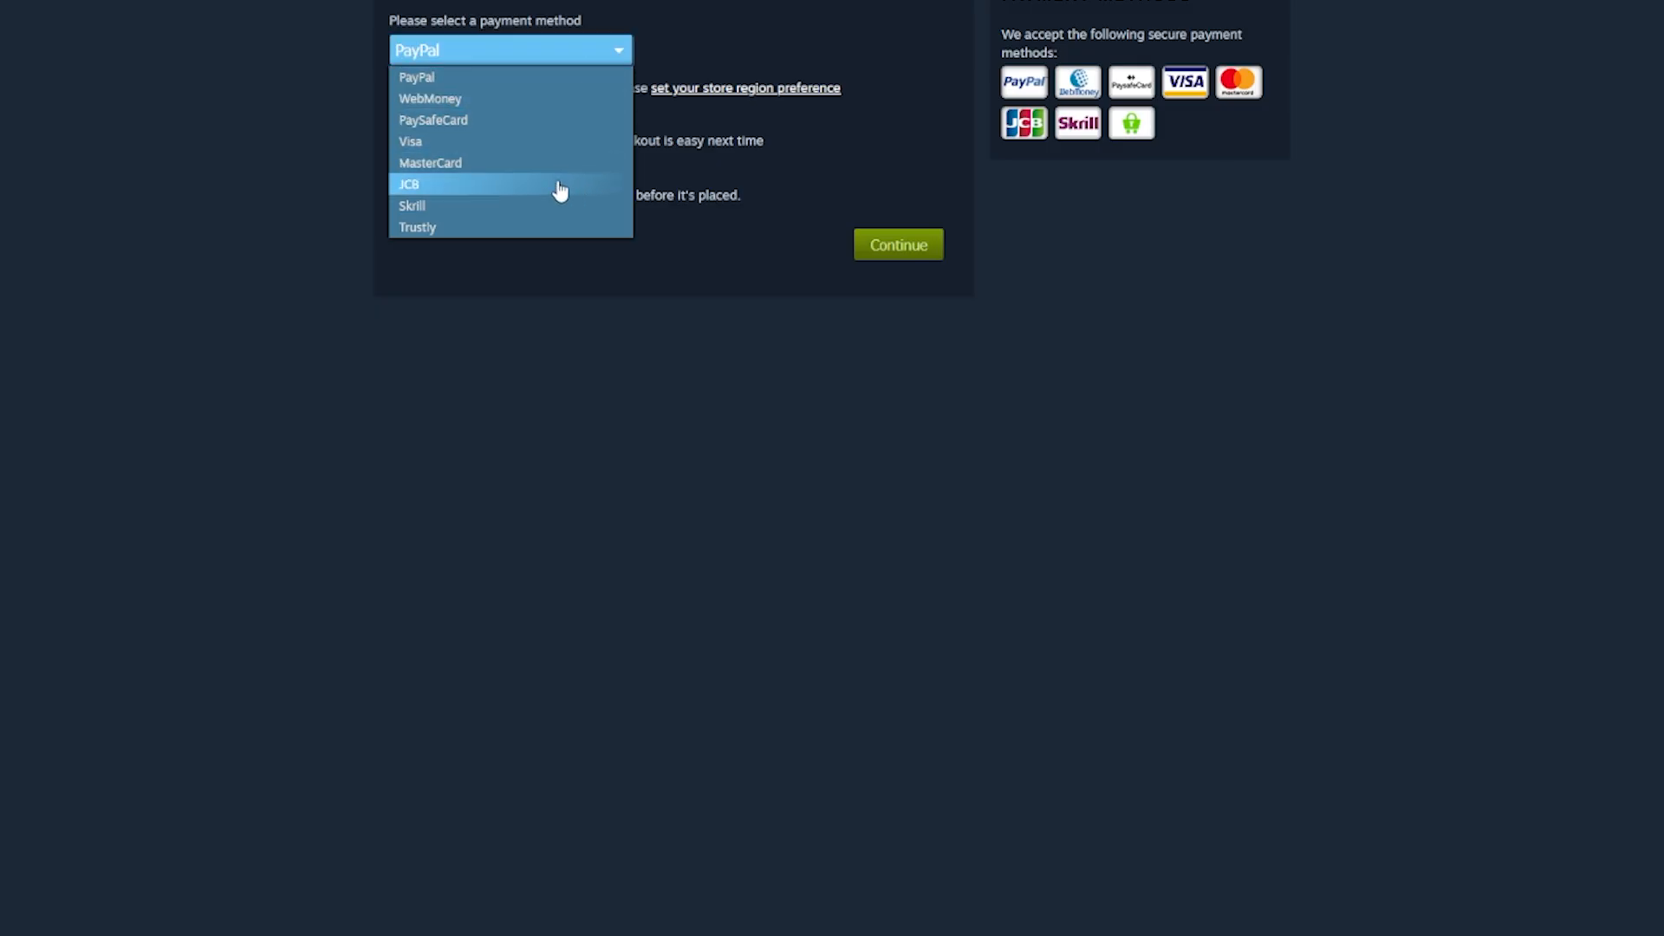
click(408, 184)
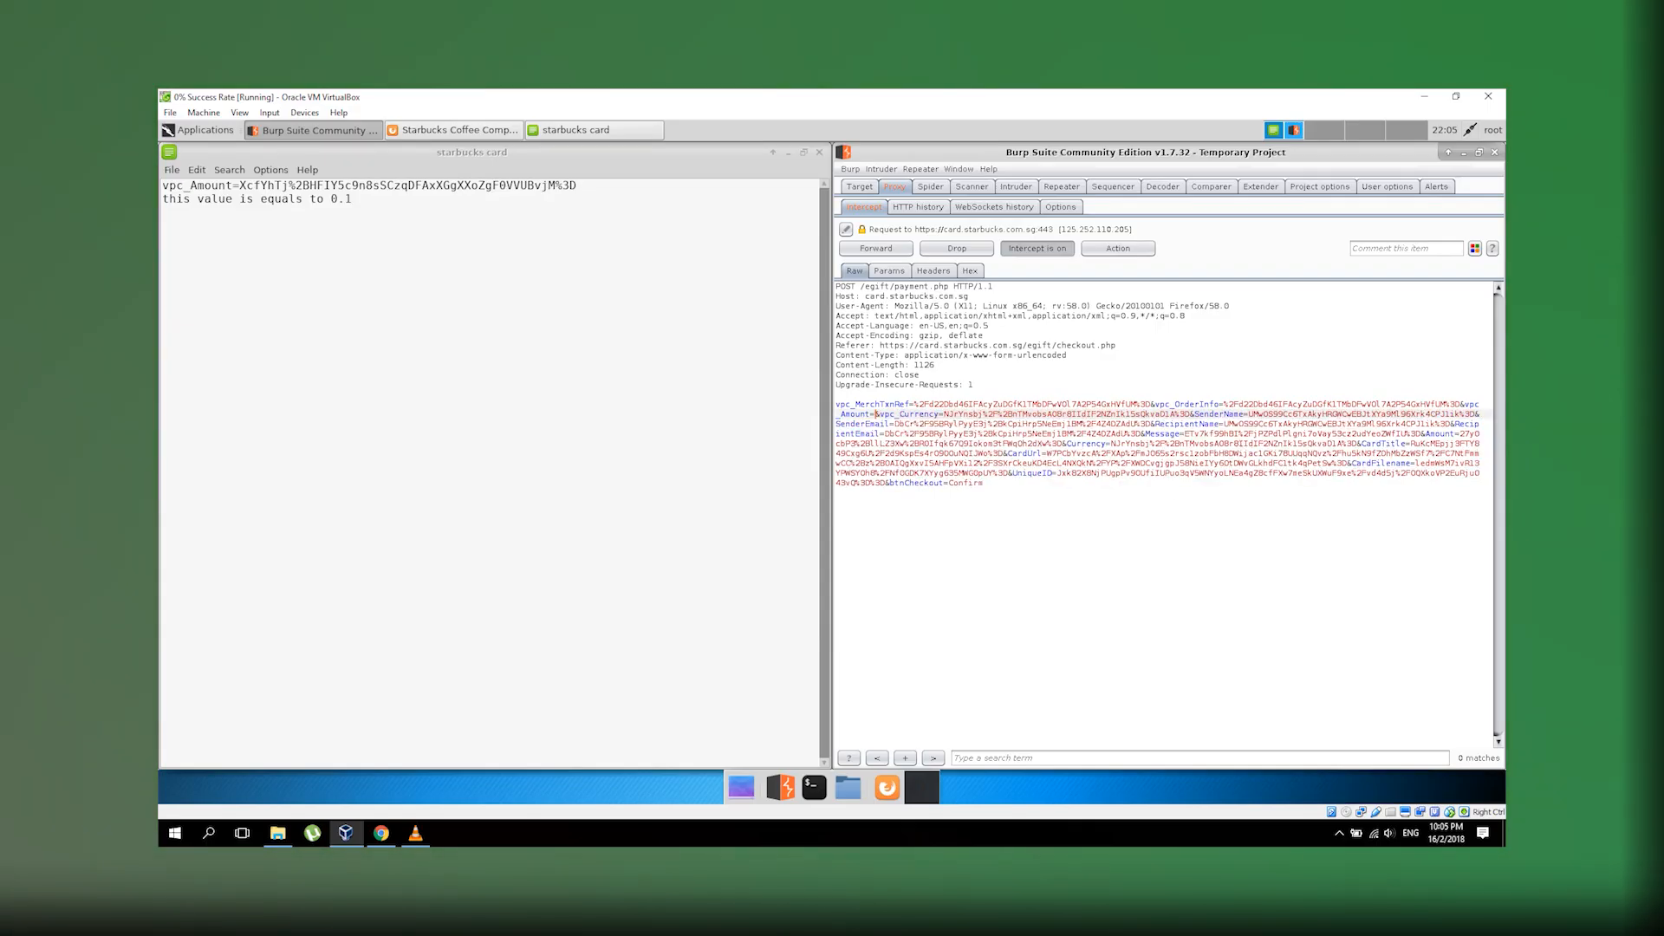
- Show the context actions for the intercepted e-gift payment request body
right_click(955, 425)
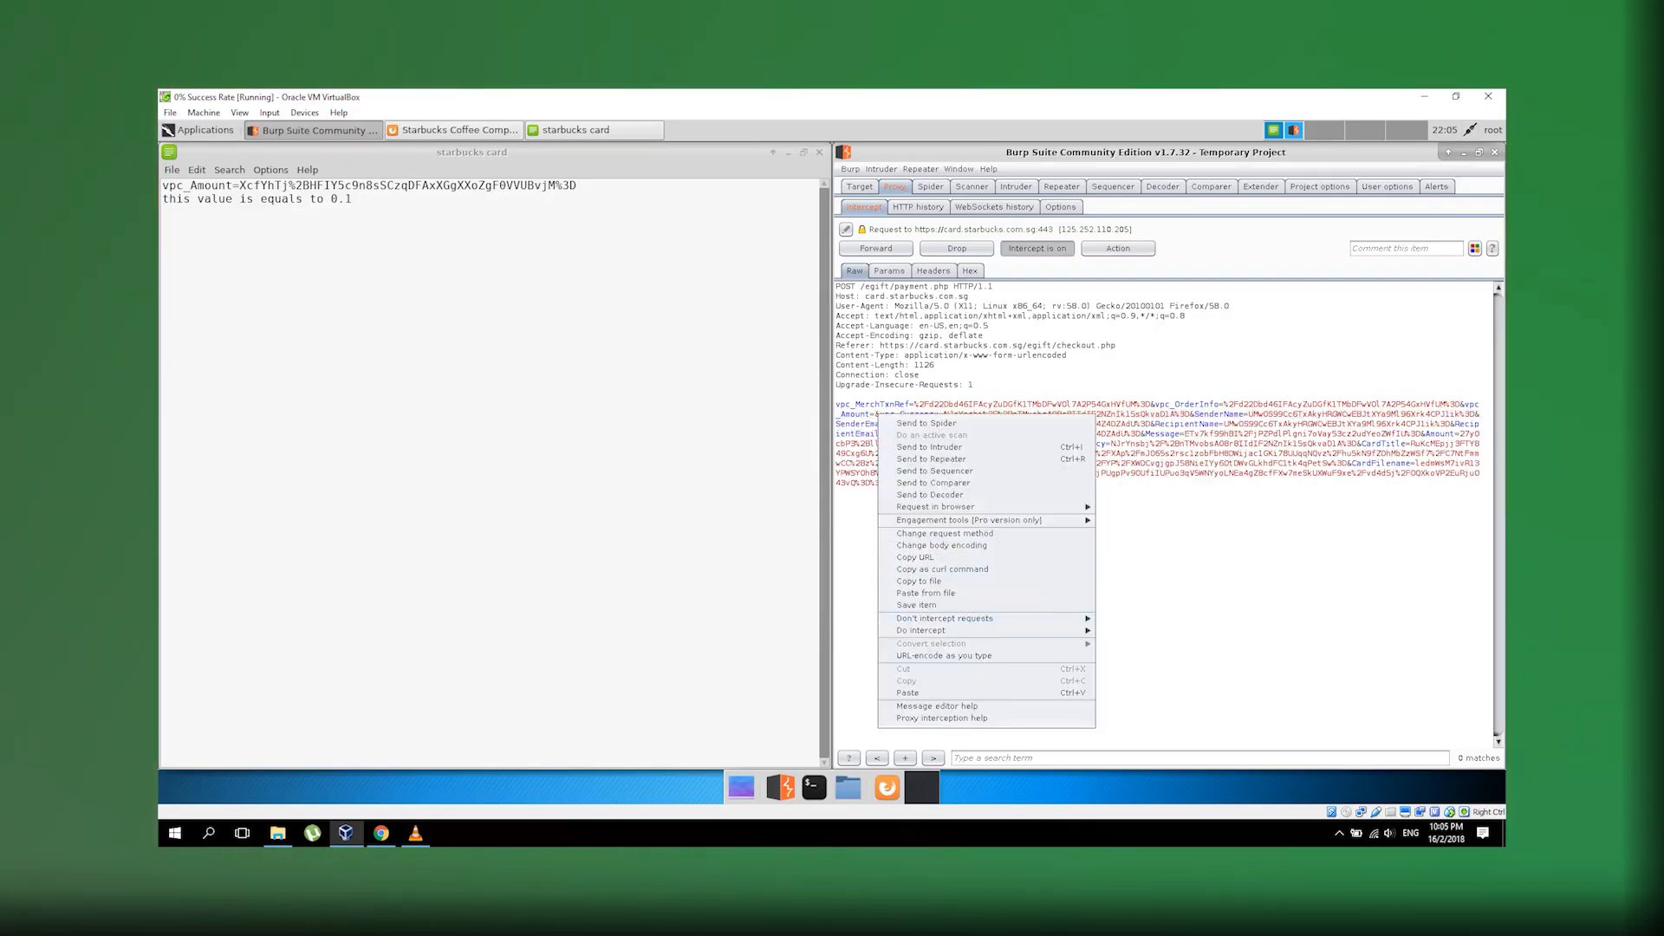